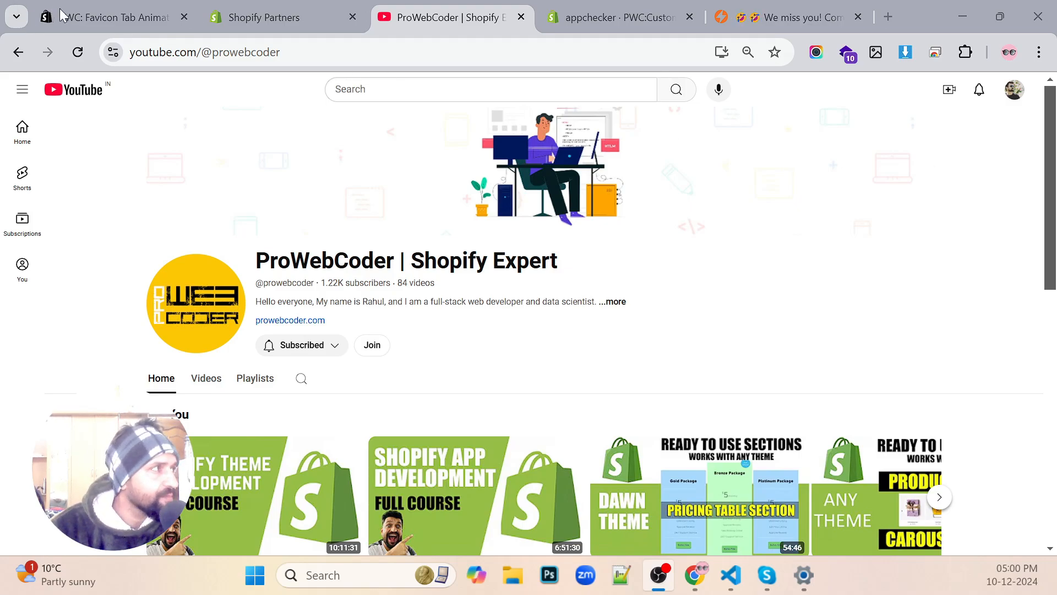
Review the PWC: Favicon Tab Animation listing's description, pricing and support details, returning to the top
{"action": "left_click", "coordinate": [108, 17]}
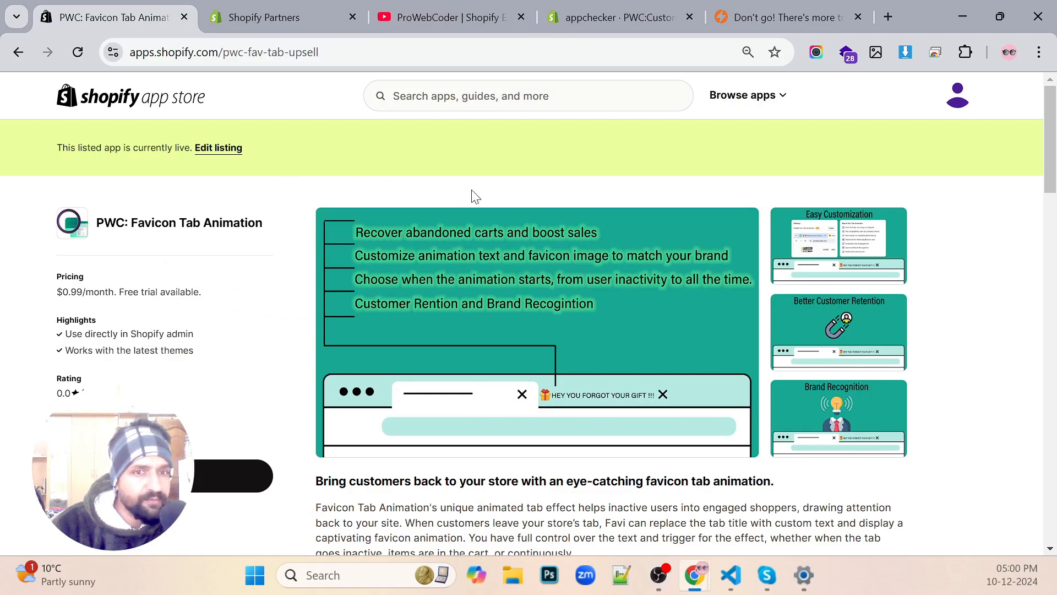
{"action": "scroll", "scroll_direction": "down", "scroll_amount": 3}
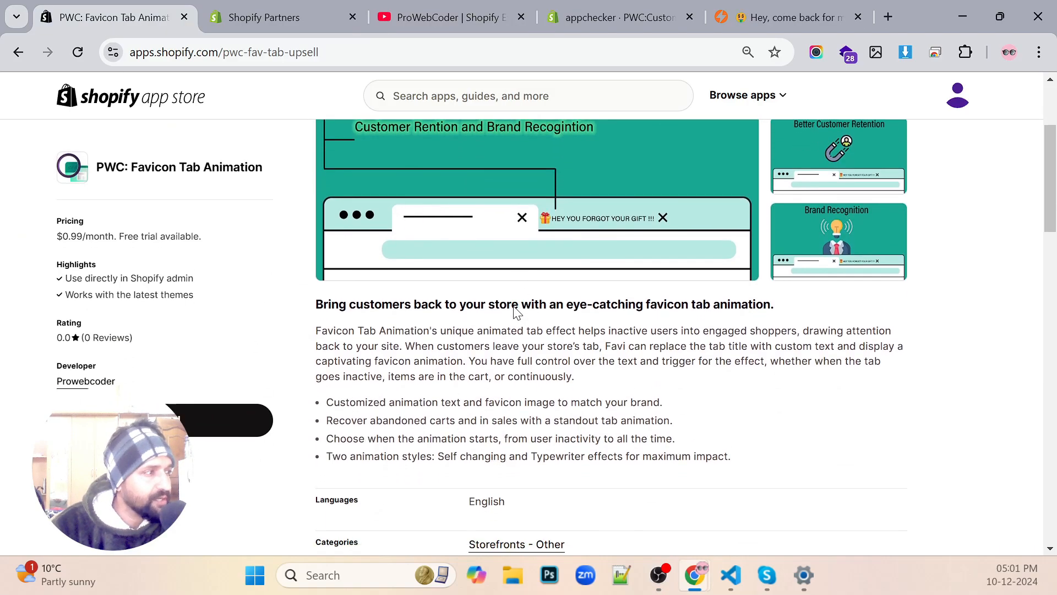
{"action": "scroll", "scroll_direction": "down", "scroll_amount": 3}
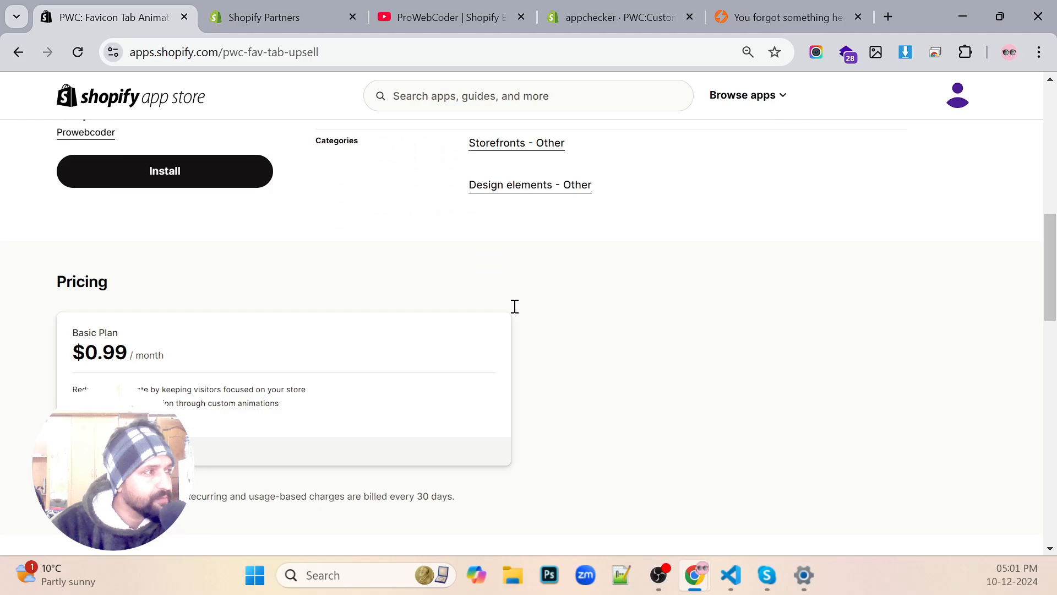
{"action": "scroll", "scroll_direction": "down", "scroll_amount": 3}
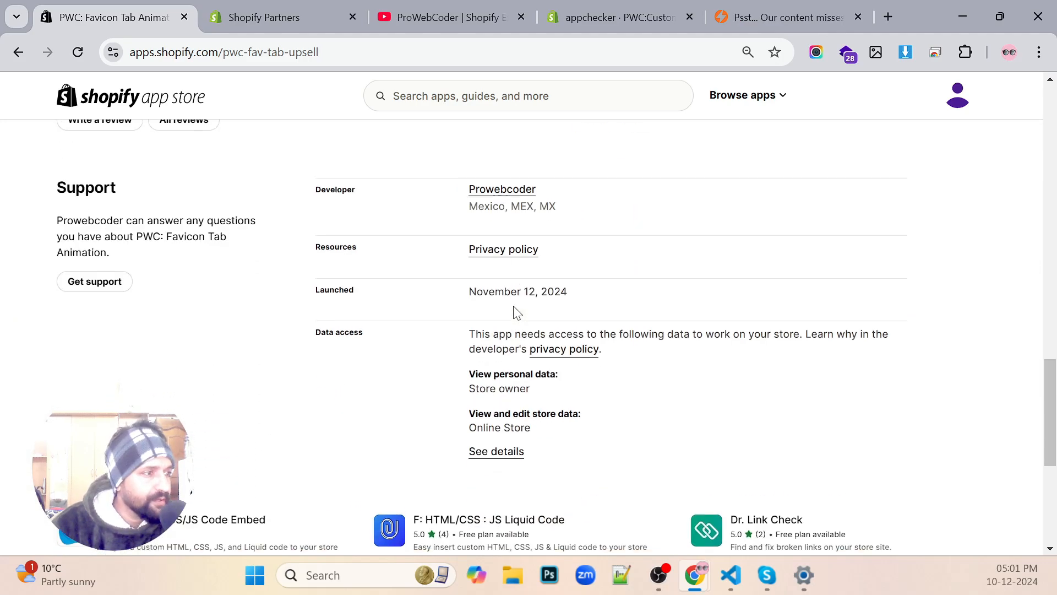
{"action": "scroll", "scroll_direction": "up", "scroll_amount": 3}
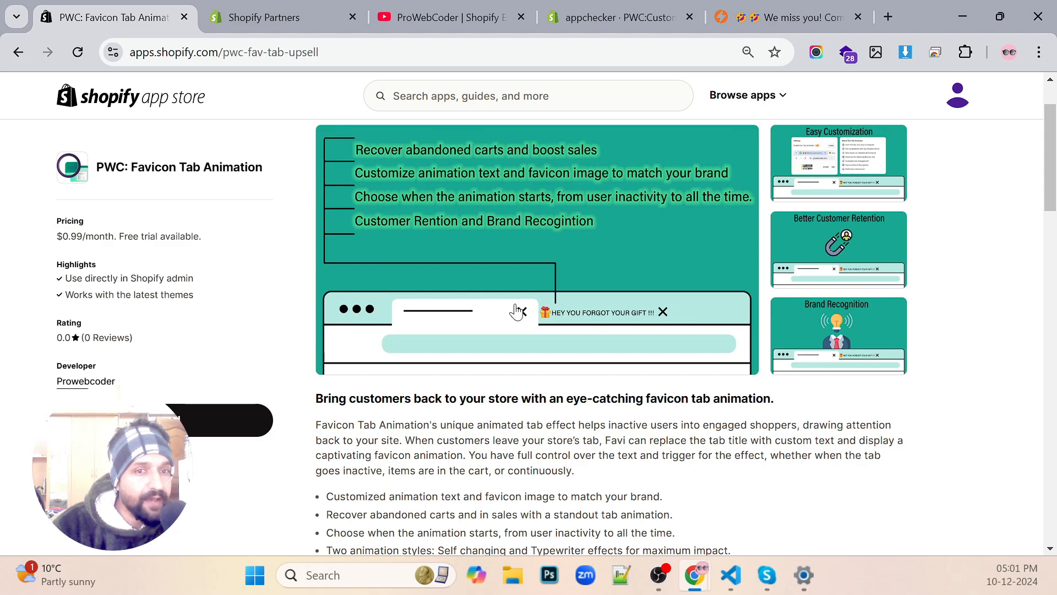
{"action": "scroll", "scroll_direction": "up", "scroll_amount": 3}
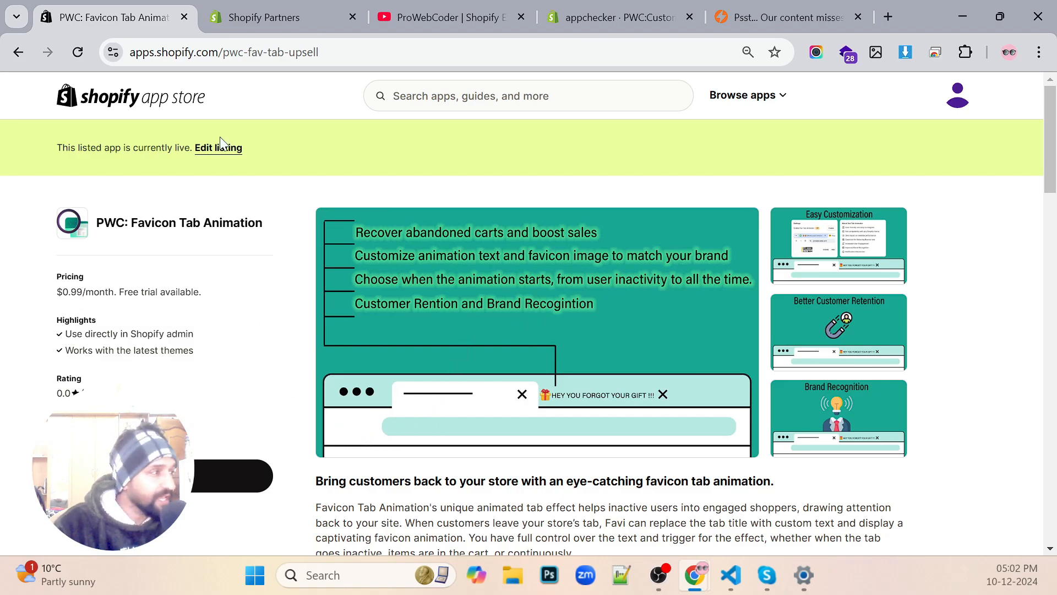
{"action": "mouse_move", "coordinate": [328, 75]}
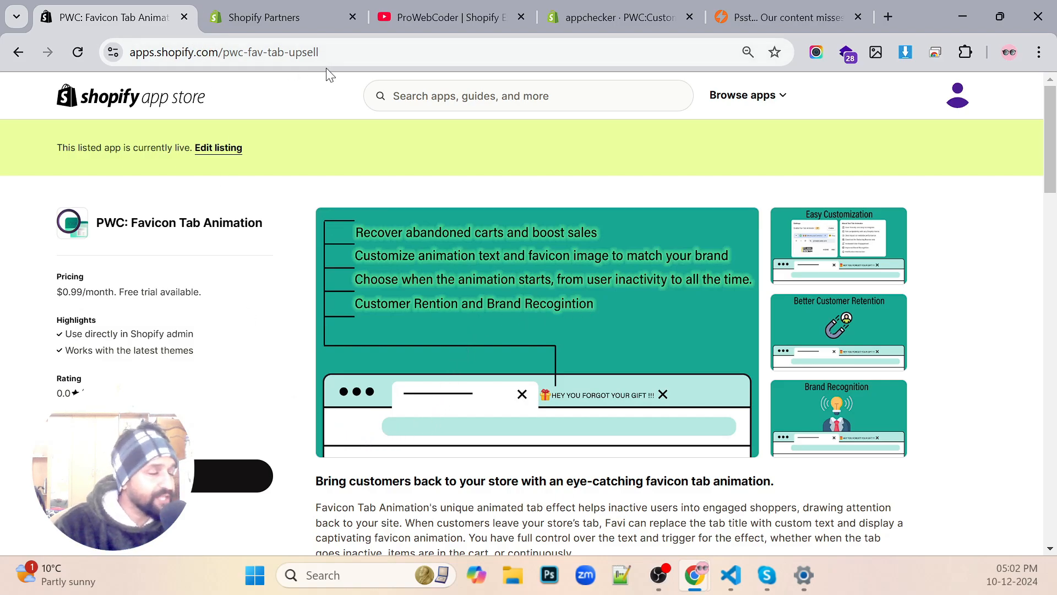
{"action": "mouse_move", "coordinate": [618, 17]}
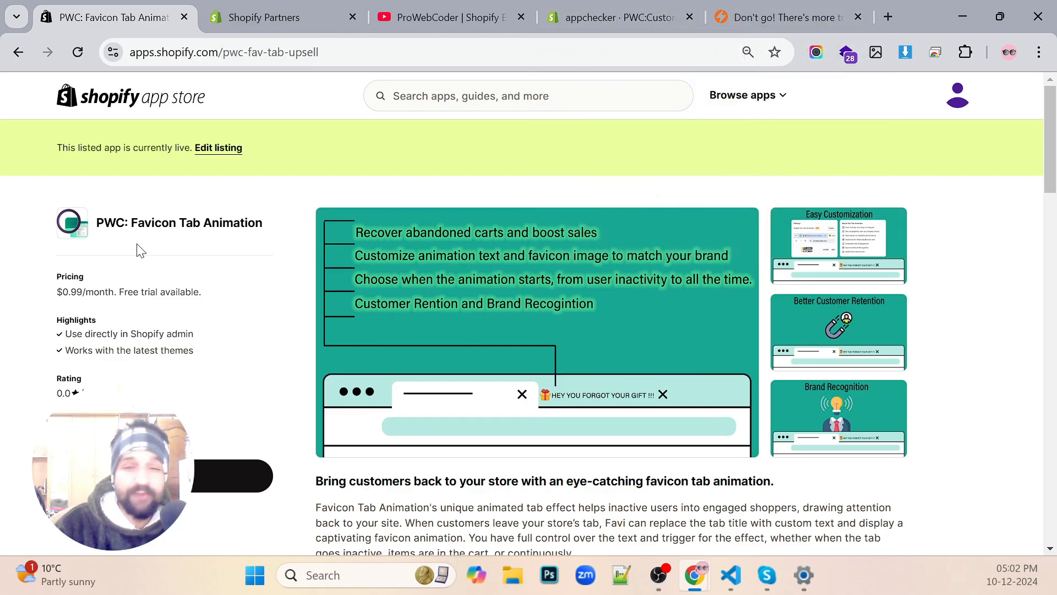
{"action": "mouse_move", "coordinate": [619, 17]}
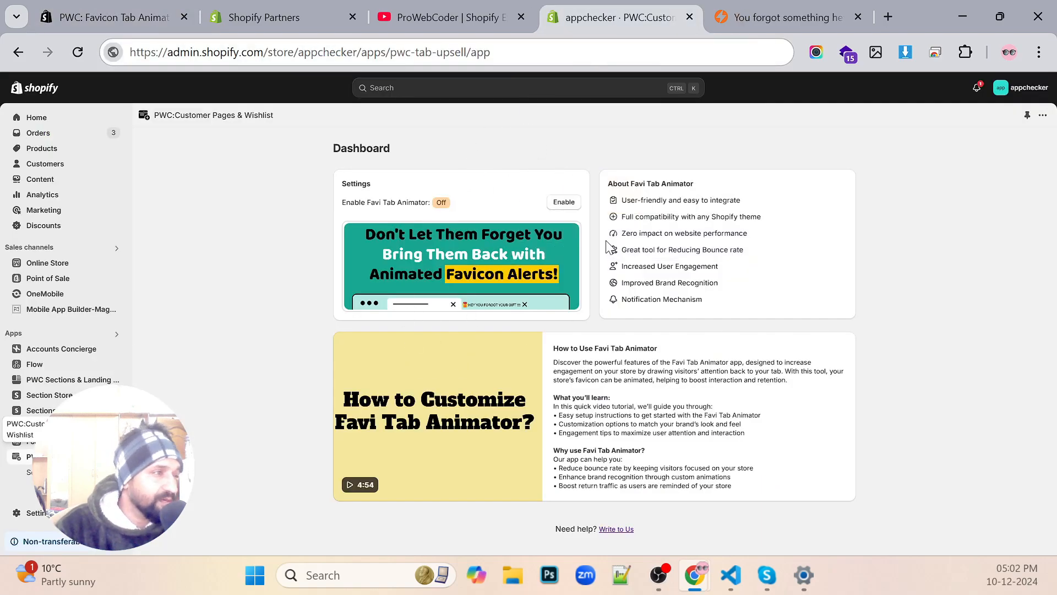
{"action": "mouse_move", "coordinate": [534, 197]}
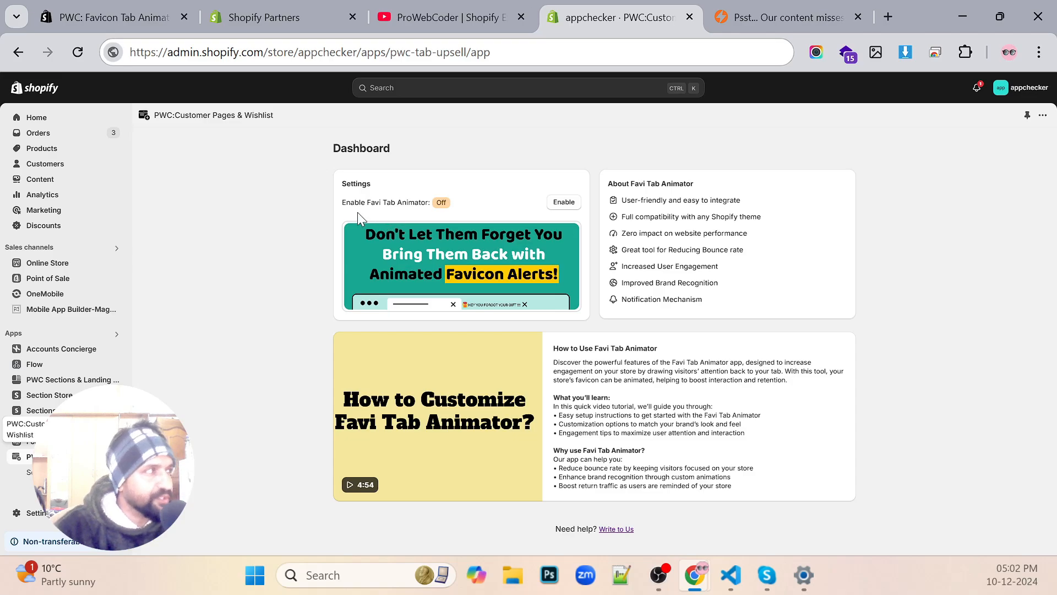
{"action": "mouse_move", "coordinate": [940, 328]}
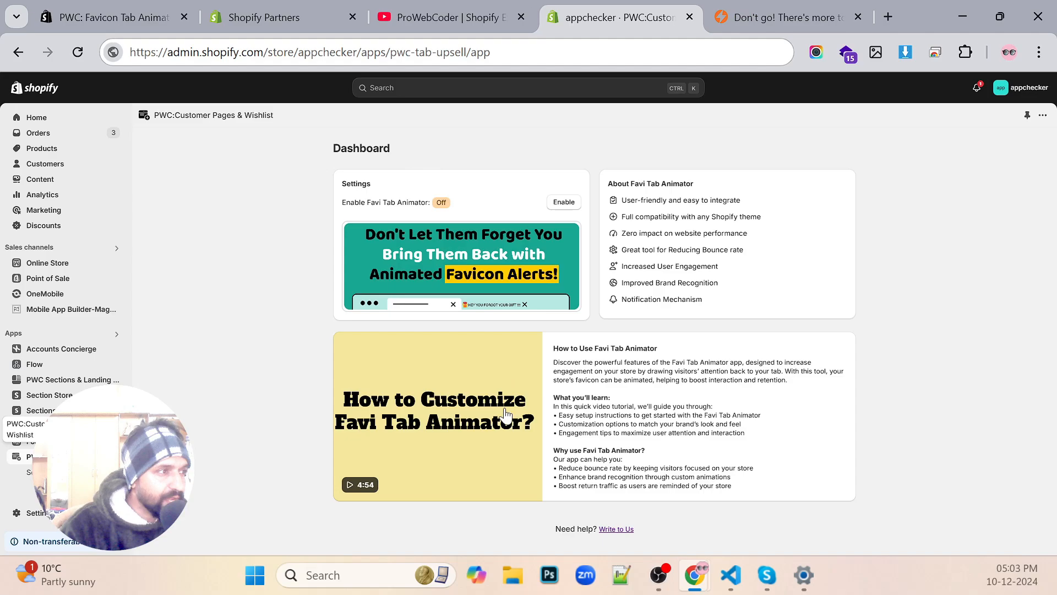
Enable the Favi Tab Animator so its status shows On
{"action": "left_click", "coordinate": [562, 201]}
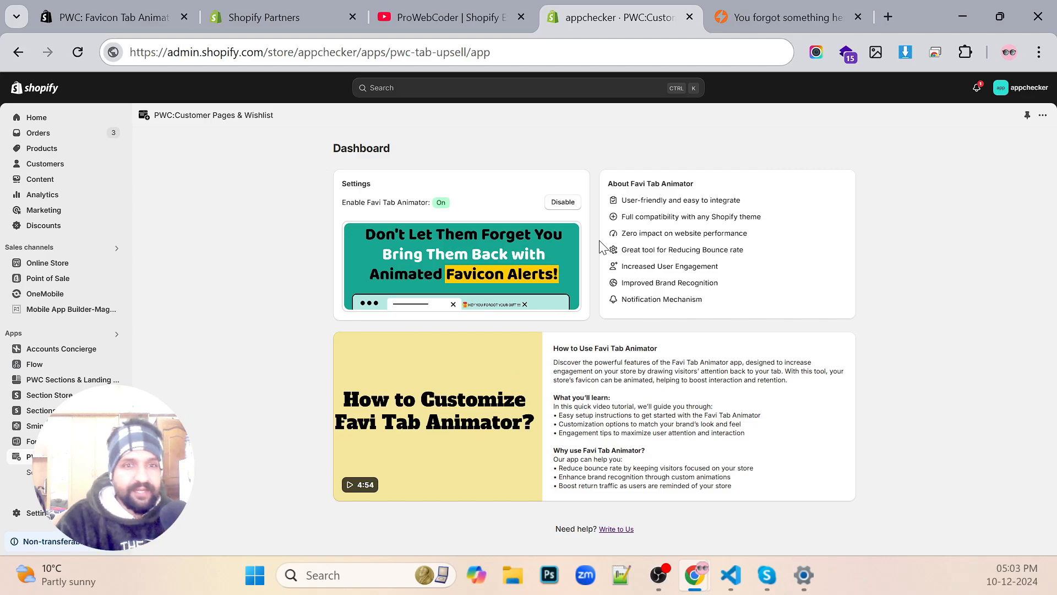
{"action": "mouse_move", "coordinate": [629, 127]}
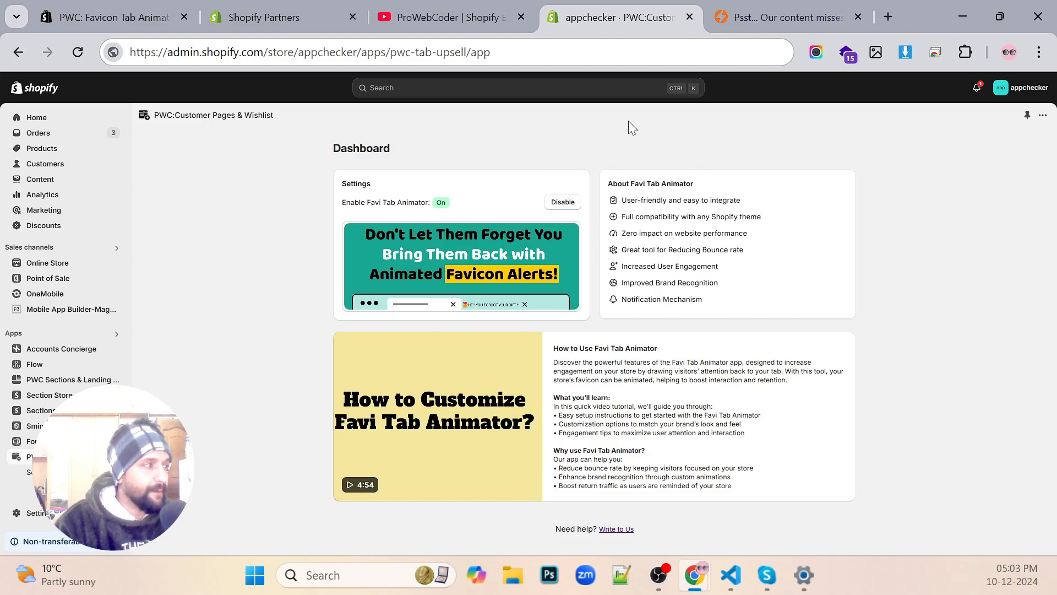
{"action": "mouse_move", "coordinate": [48, 262]}
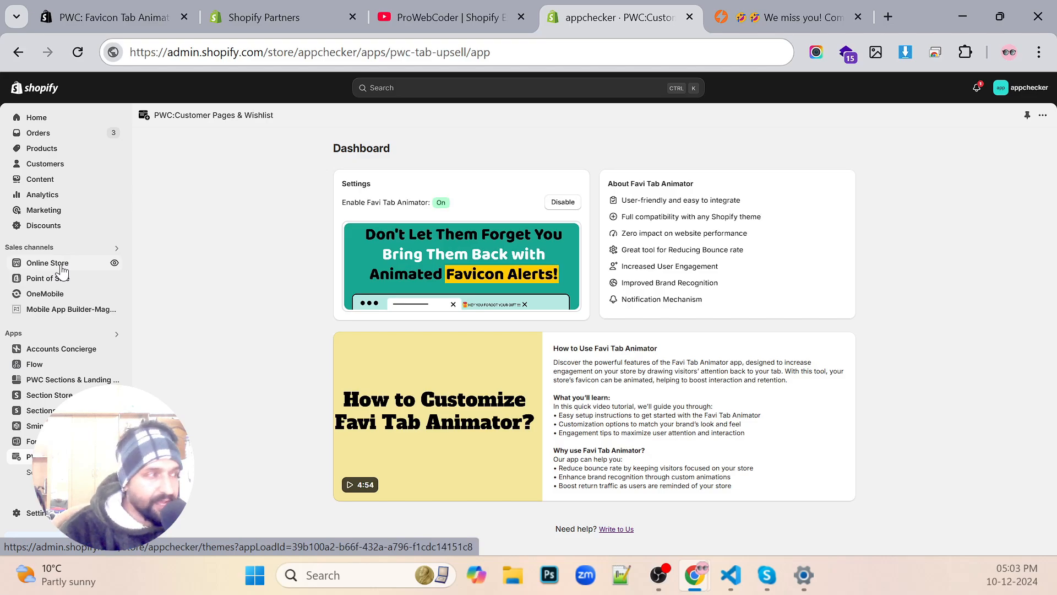
{"action": "mouse_move", "coordinate": [531, 210]}
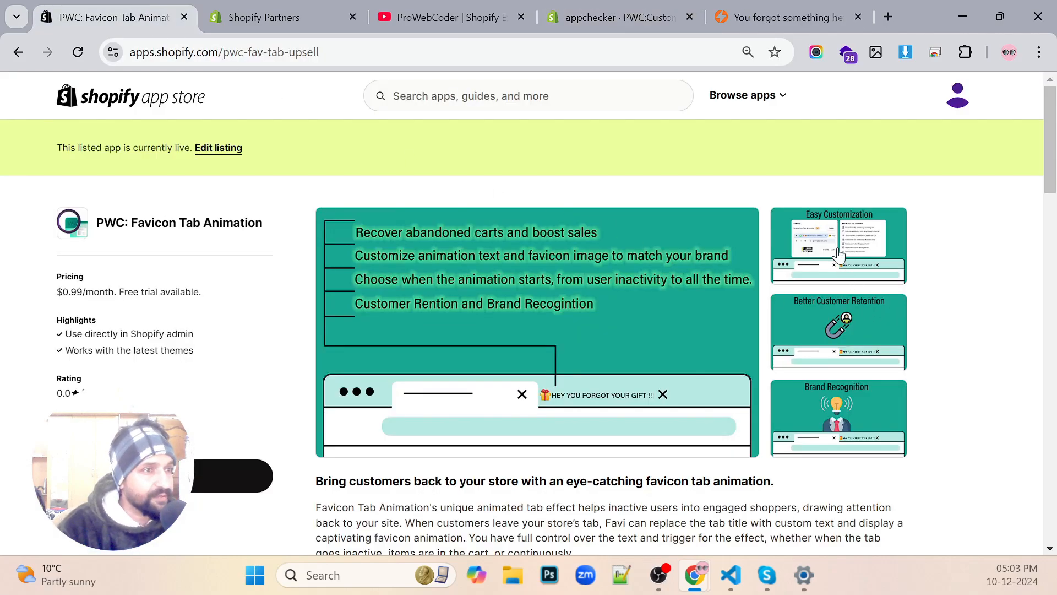
Browse the listing's Easy Customization and neighbouring screenshots in the enlarged gallery viewer
{"action": "left_click", "coordinate": [838, 244]}
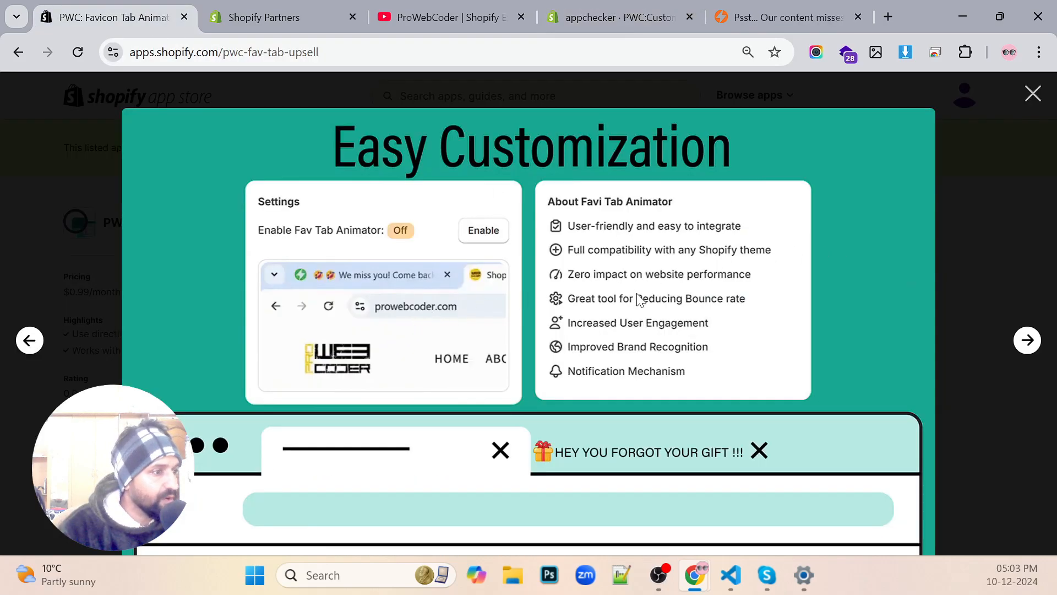
{"action": "left_click", "coordinate": [1026, 340]}
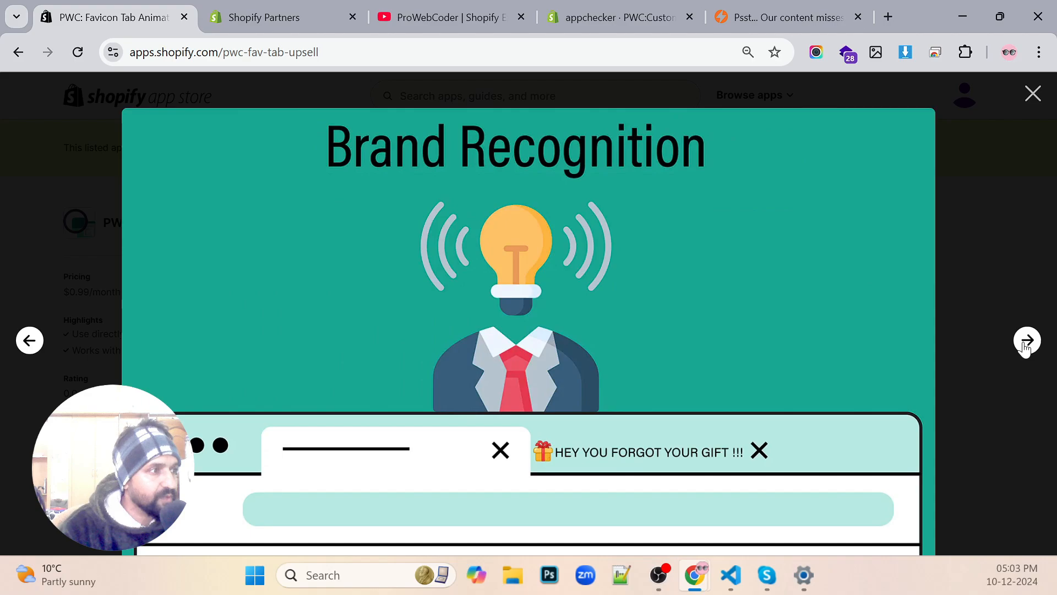
{"action": "left_click", "coordinate": [1032, 93]}
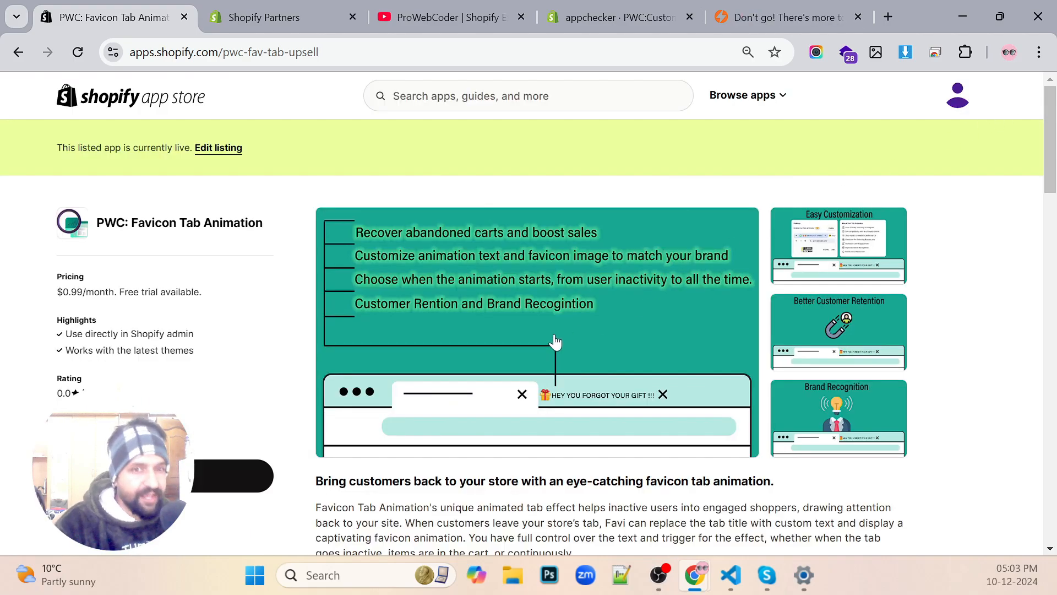
Skim the listing description, then bring up the appchecker storefront home page
{"action": "scroll", "scroll_direction": "down", "scroll_amount": 3}
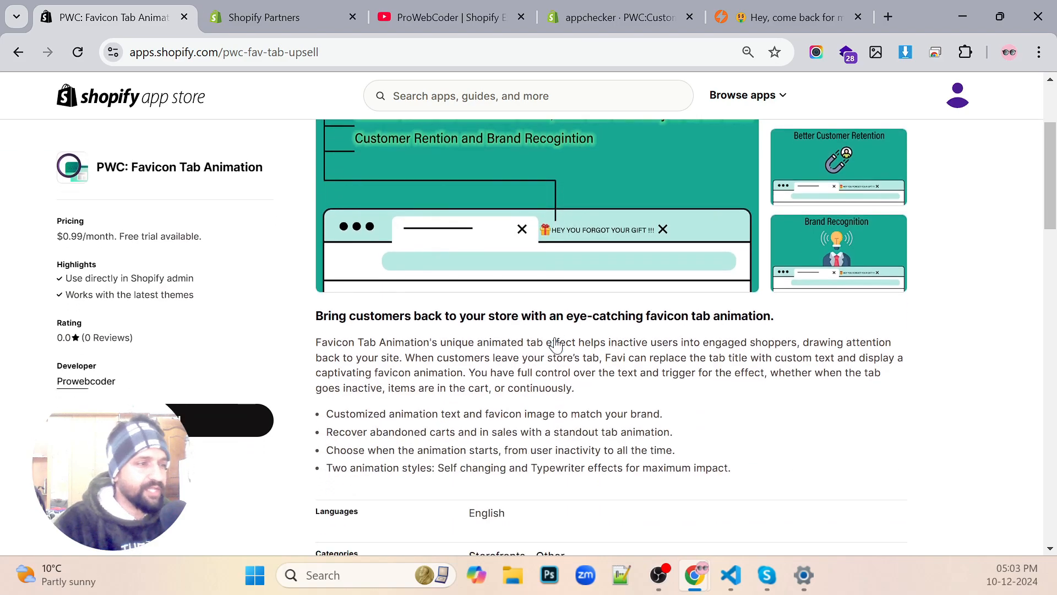
{"action": "scroll", "scroll_direction": "down", "scroll_amount": 3}
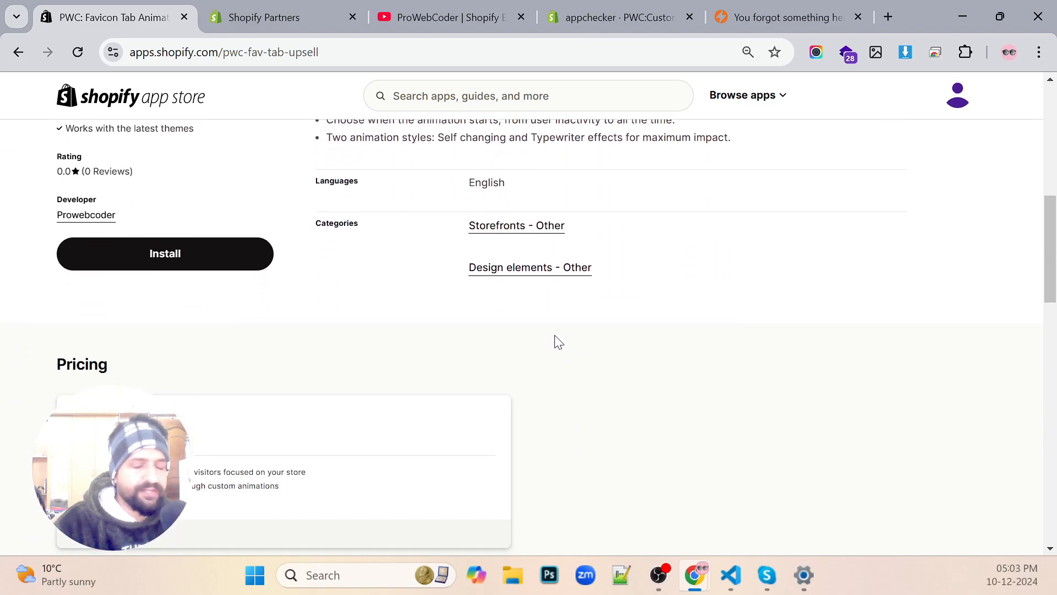
{"action": "mouse_move", "coordinate": [564, 331]}
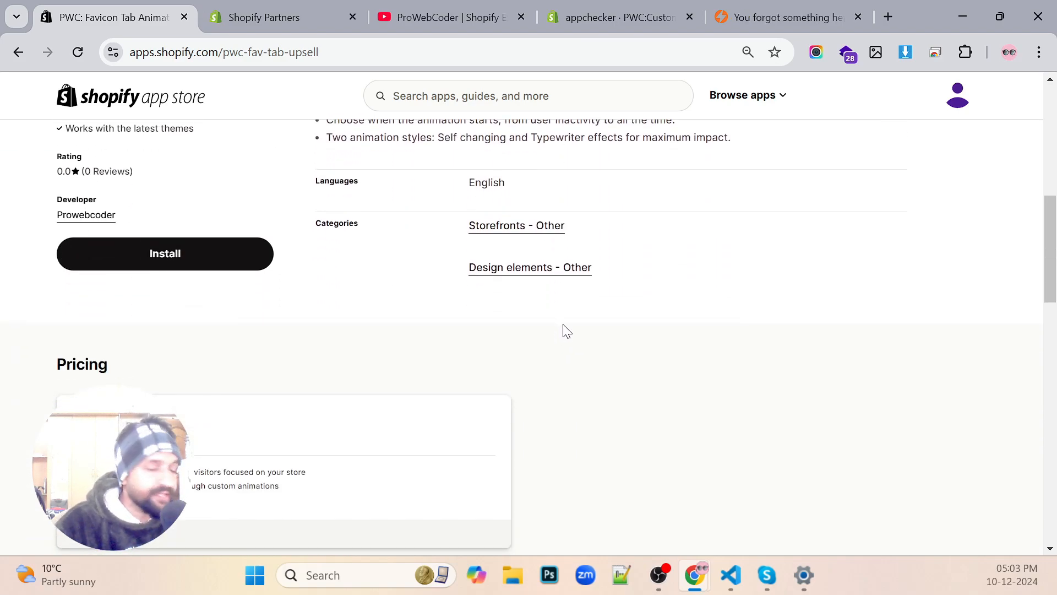
{"action": "scroll", "scroll_direction": "up", "scroll_amount": 3}
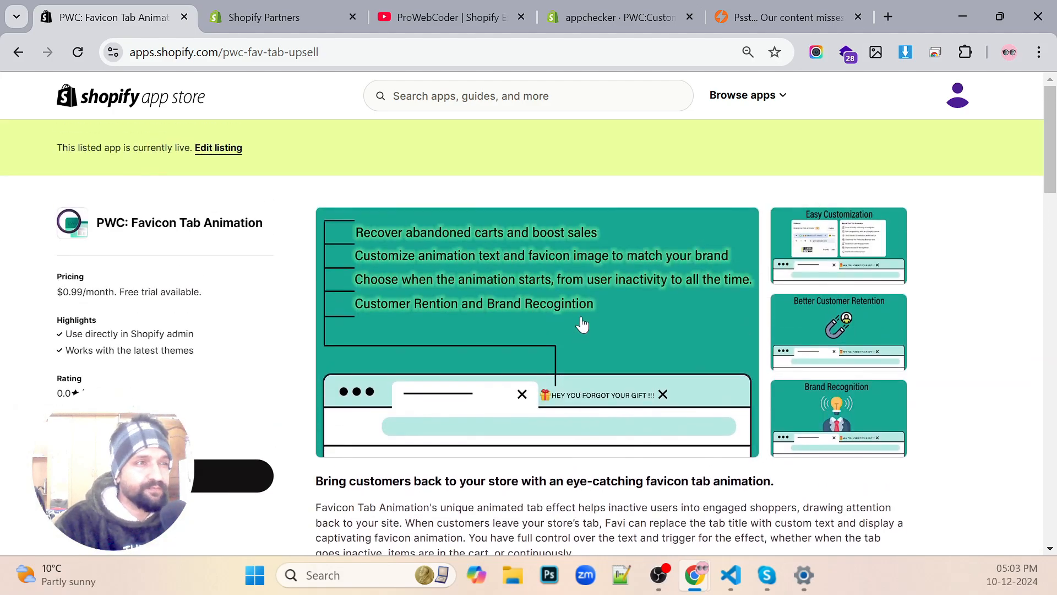
{"action": "mouse_move", "coordinate": [733, 43]}
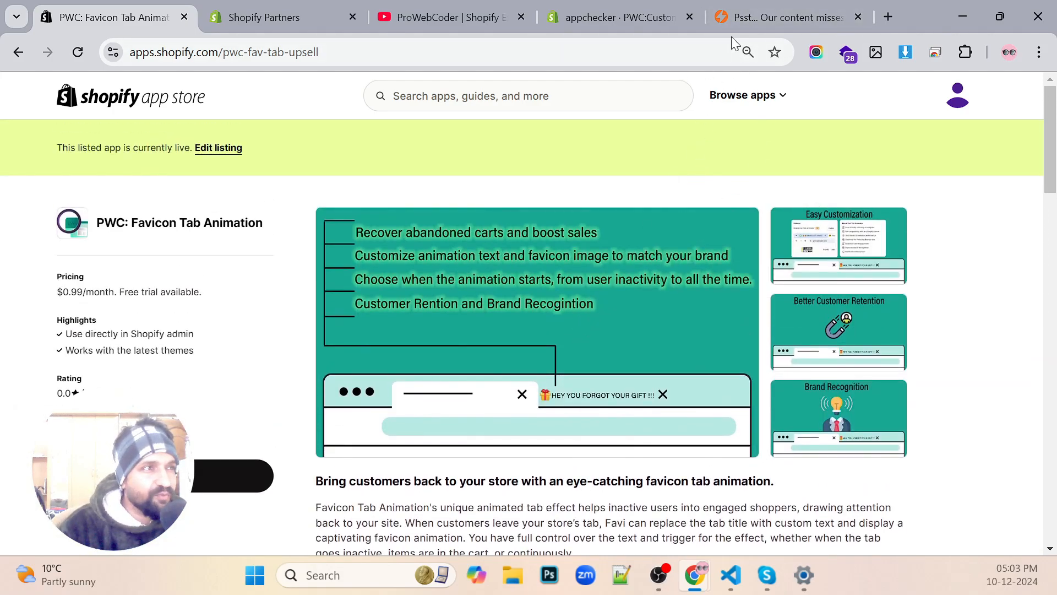
{"action": "left_click", "coordinate": [775, 17]}
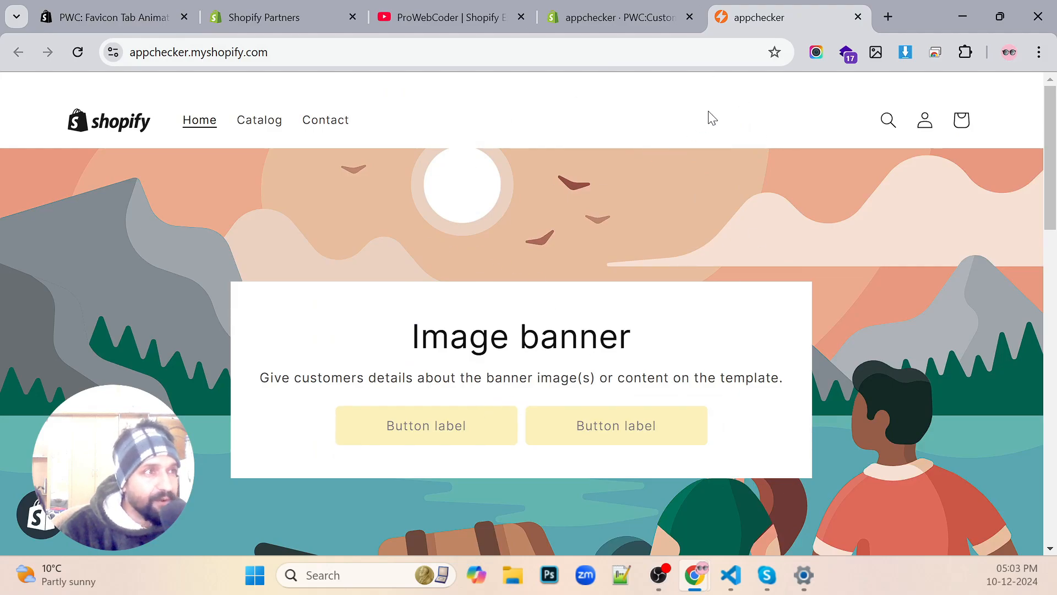
{"action": "mouse_move", "coordinate": [620, 17]}
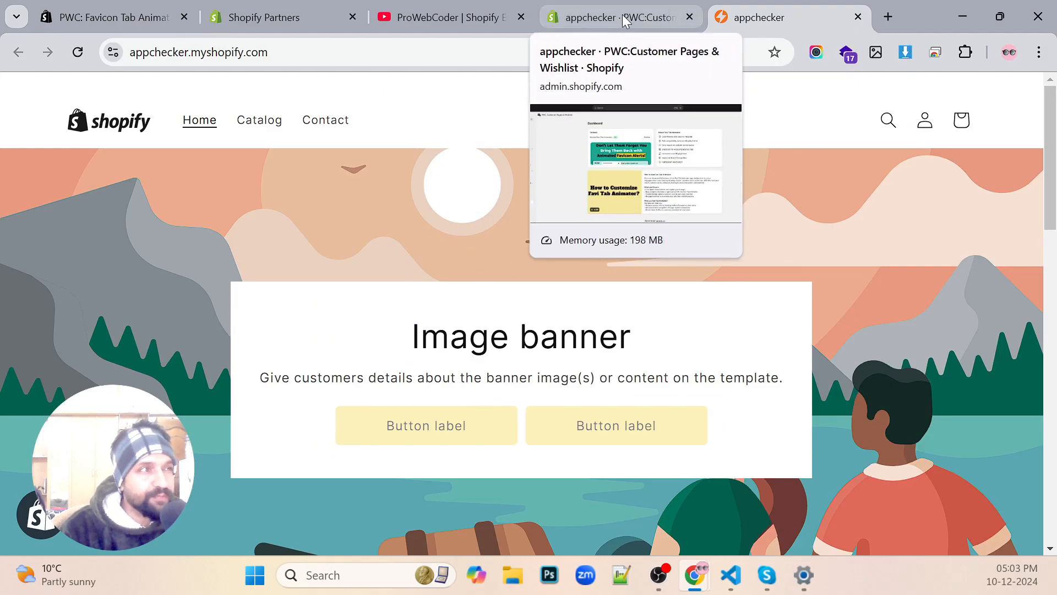
Show the appchecker admin's Favi Tab Animator dashboard with the animator set to On
{"action": "left_click", "coordinate": [610, 17]}
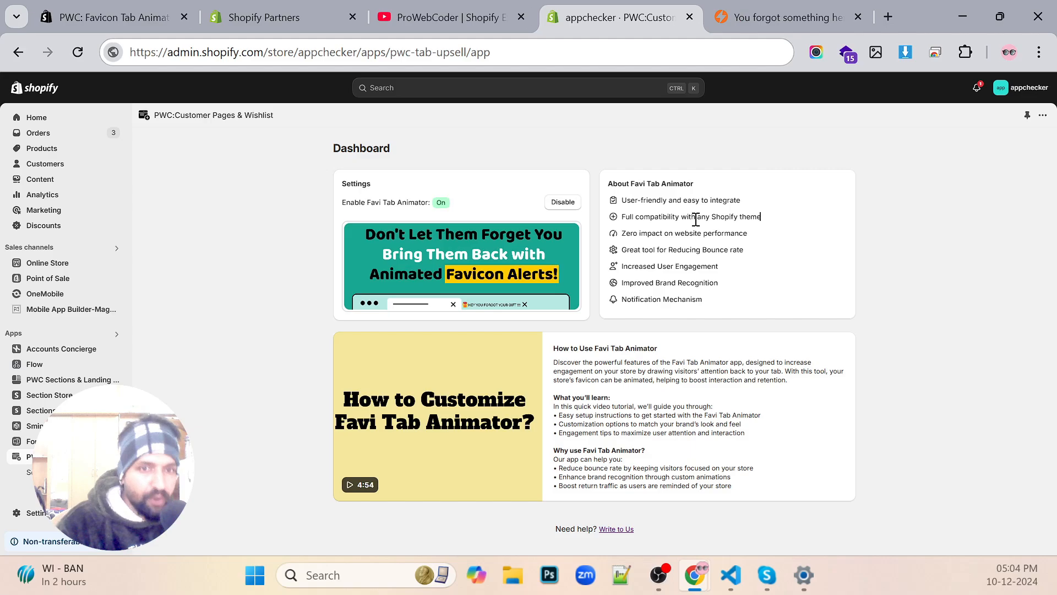
{"action": "mouse_move", "coordinate": [537, 263]}
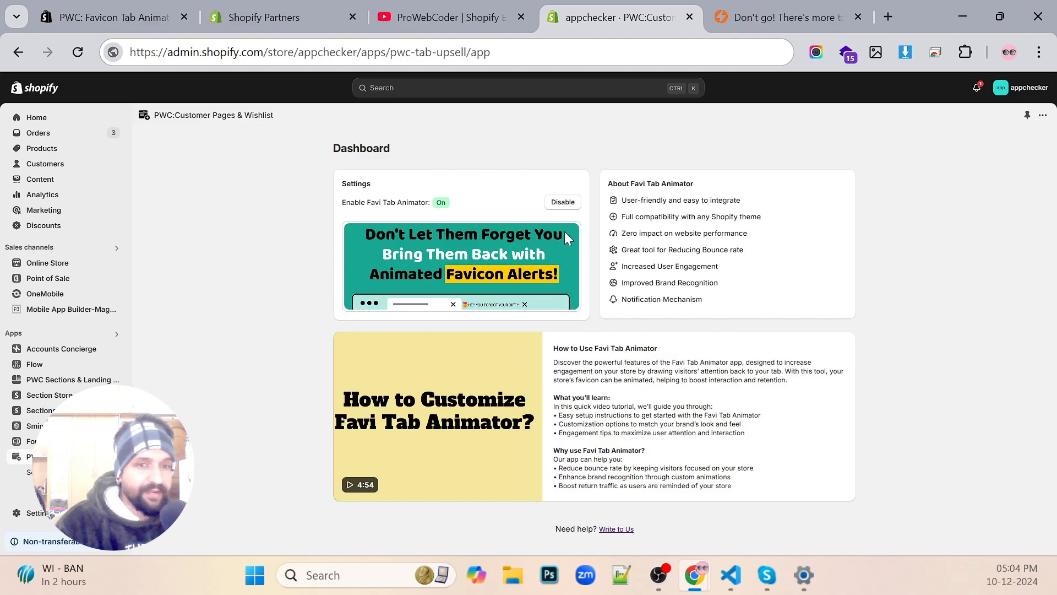
{"action": "mouse_move", "coordinate": [608, 246]}
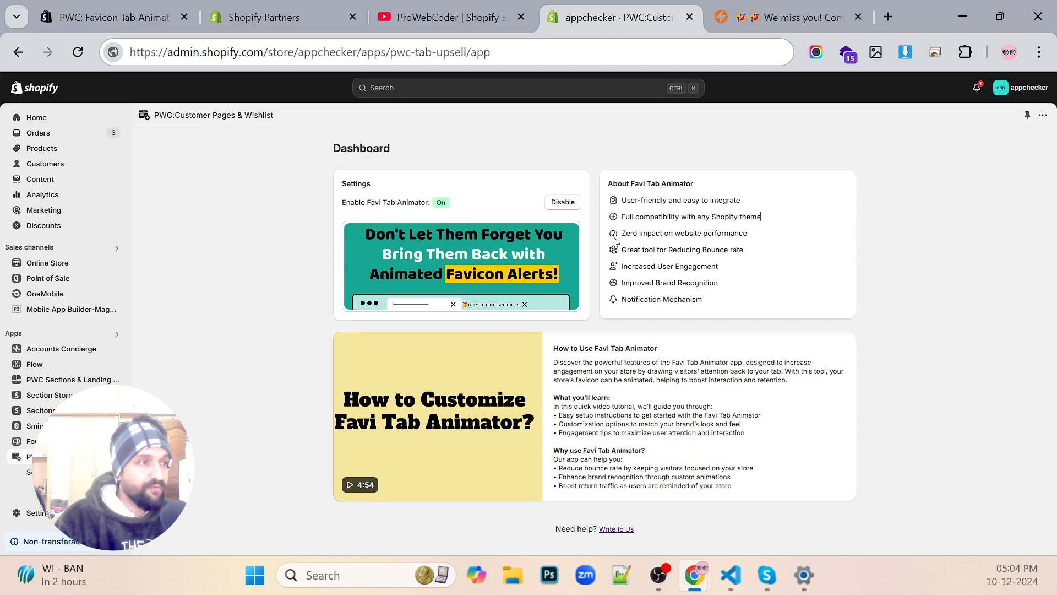
{"action": "mouse_move", "coordinate": [777, 268]}
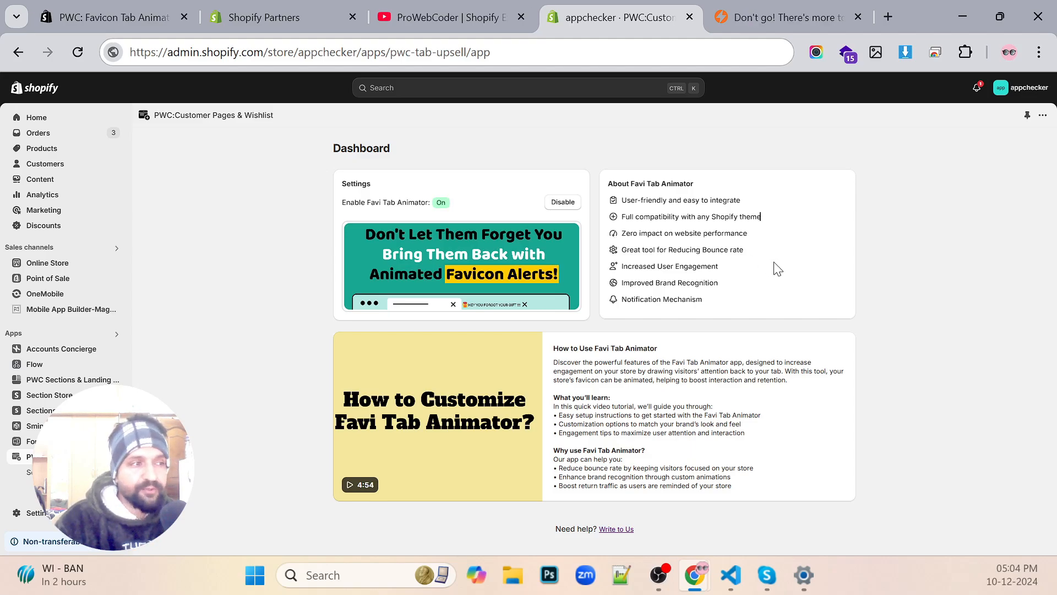
{"action": "mouse_move", "coordinate": [703, 251]}
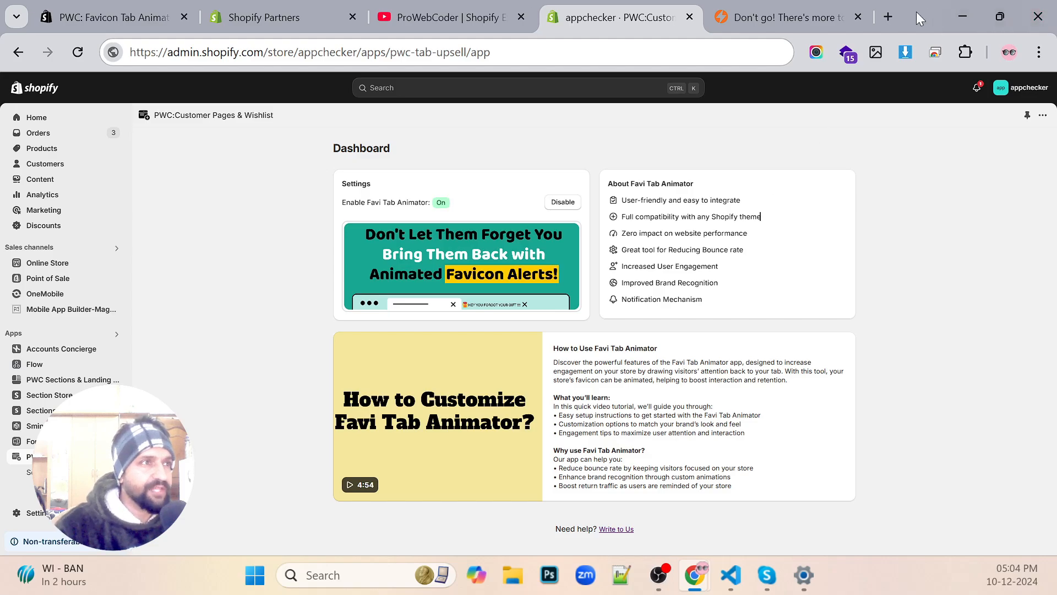
Show the appchecker storefront home page down to its Multimedia collage section
{"action": "left_click", "coordinate": [778, 17]}
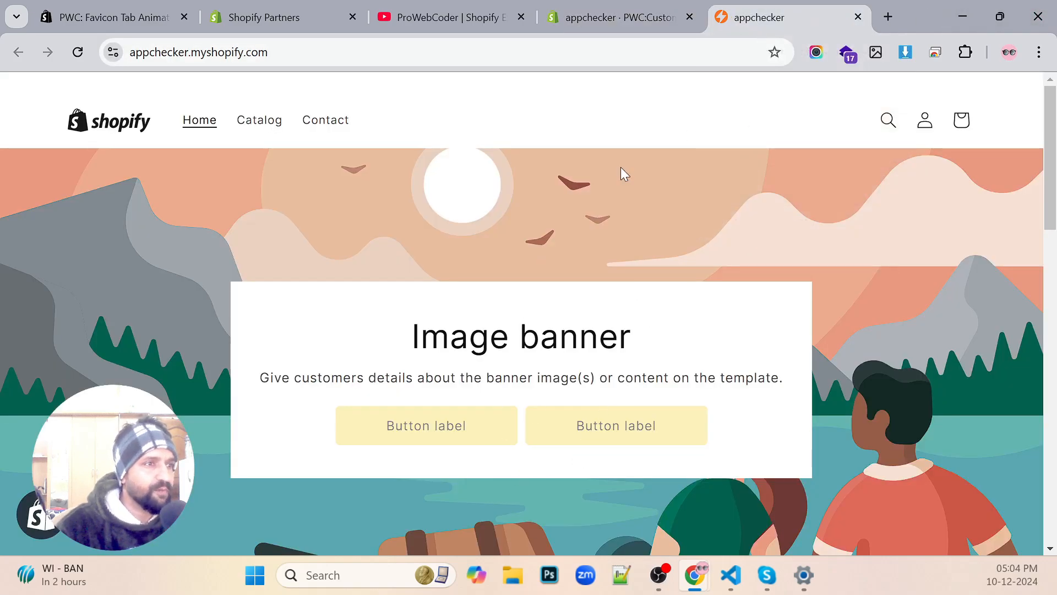
{"action": "scroll", "scroll_direction": "down", "scroll_amount": 3}
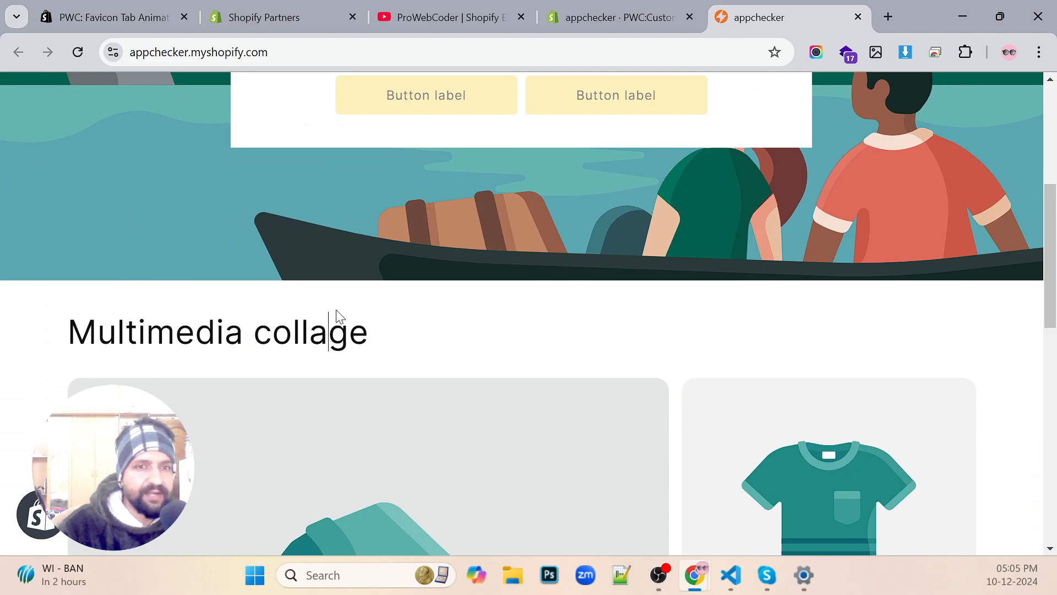
{"action": "mouse_move", "coordinate": [558, 160]}
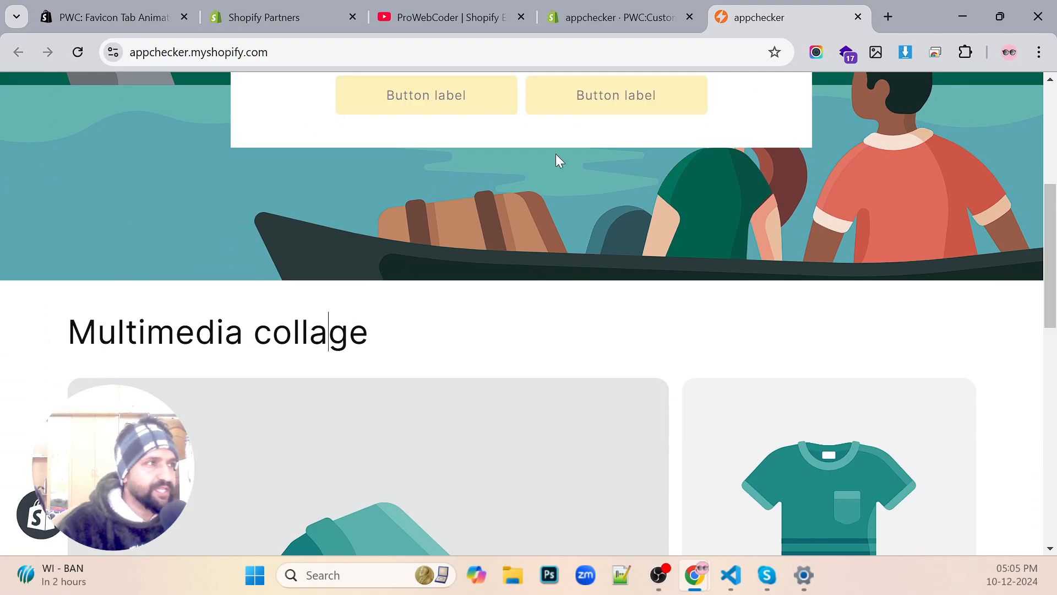
Return to the appchecker admin dashboard still showing the animator enabled
{"action": "left_click", "coordinate": [616, 17]}
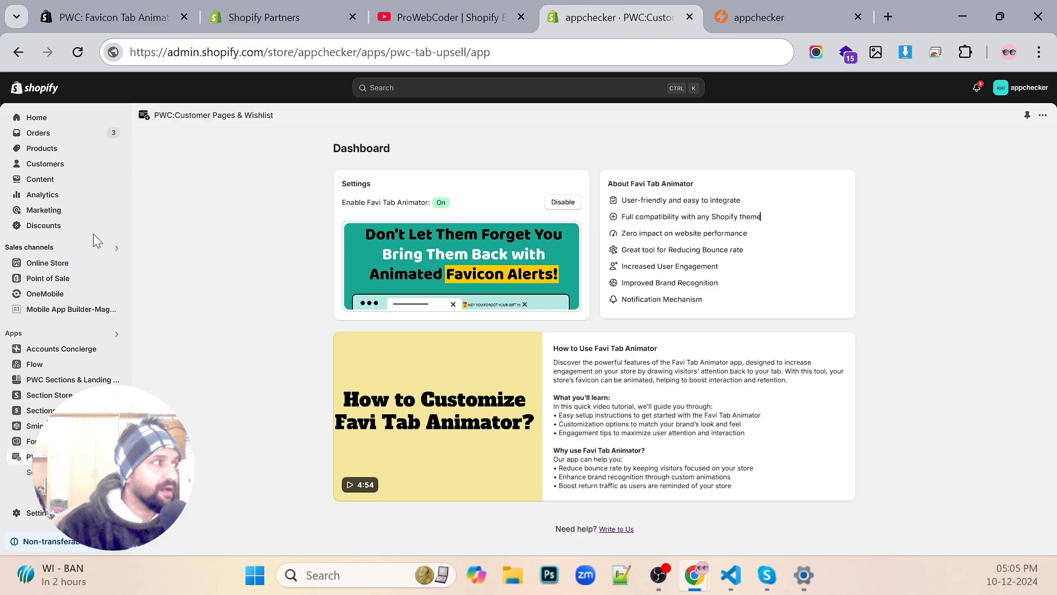
{"action": "mouse_move", "coordinate": [45, 163]}
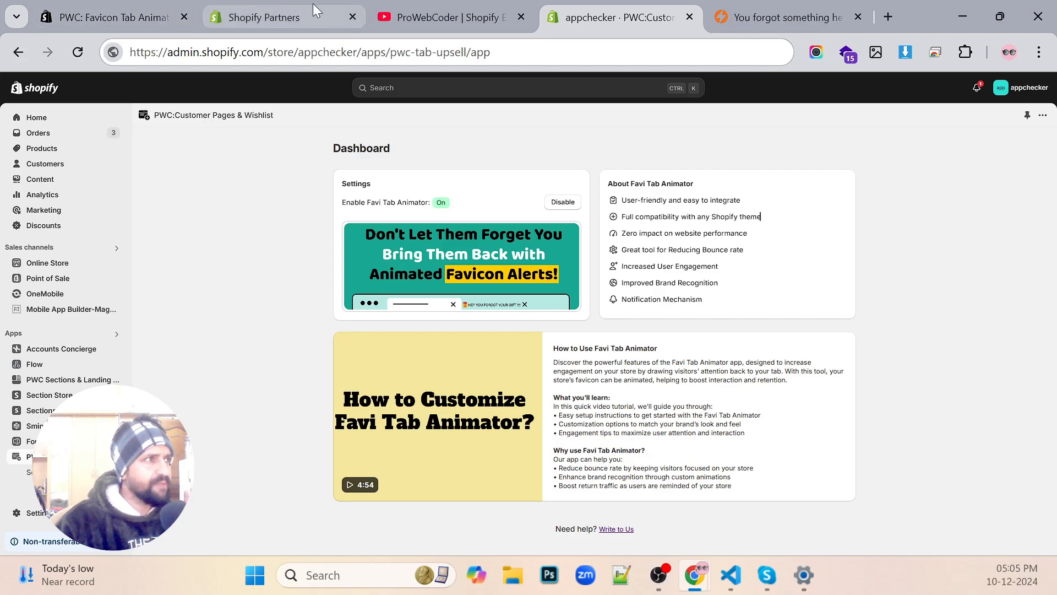
Show the ProWebCoder | Shopify Expert channel home page and its For You videos
{"action": "left_click", "coordinate": [452, 17]}
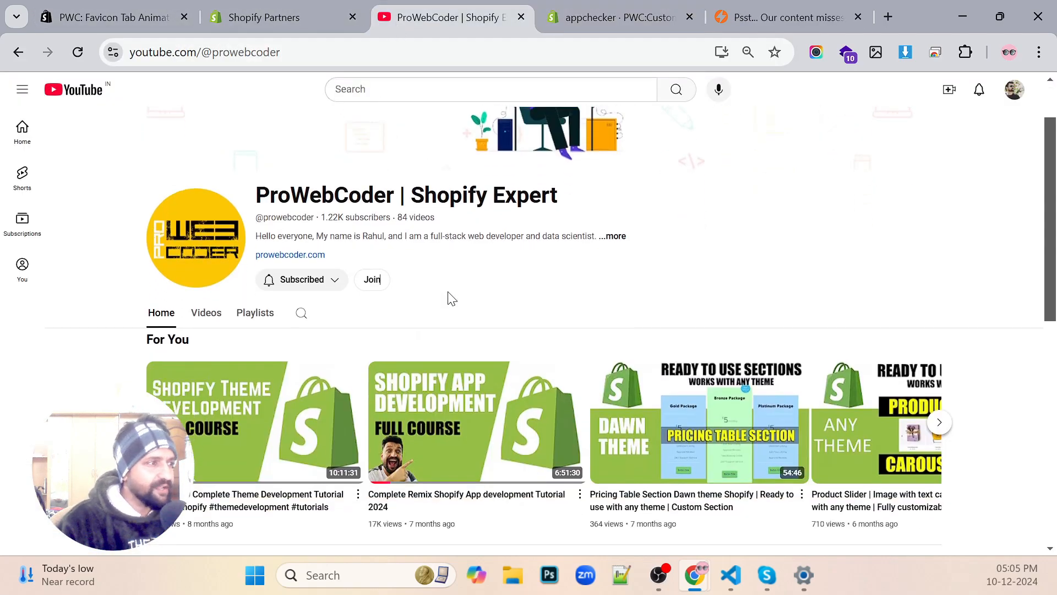
{"action": "scroll", "scroll_direction": "down", "scroll_amount": 3}
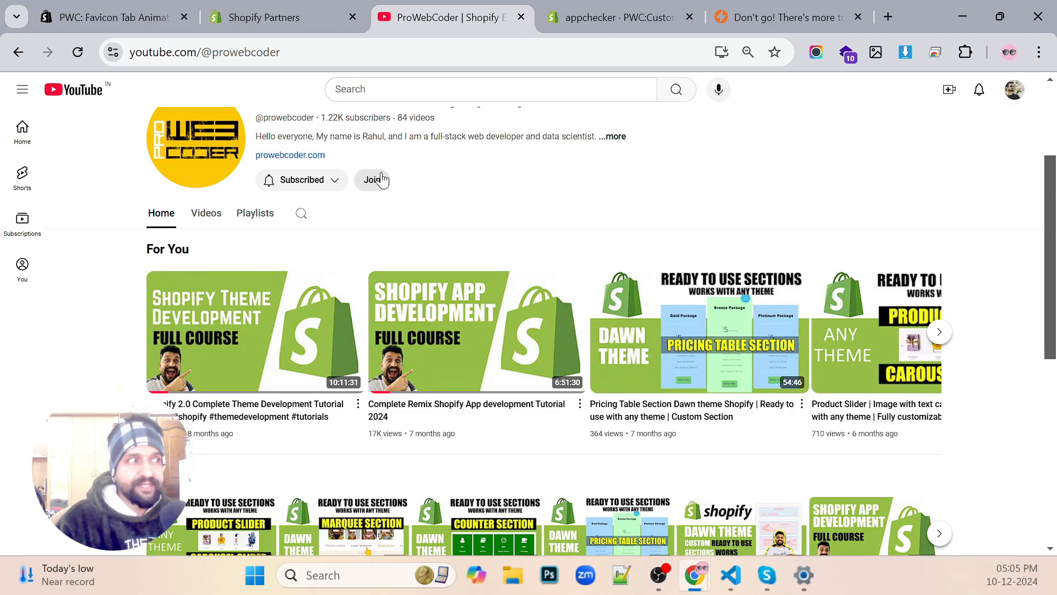
{"action": "mouse_move", "coordinate": [420, 172]}
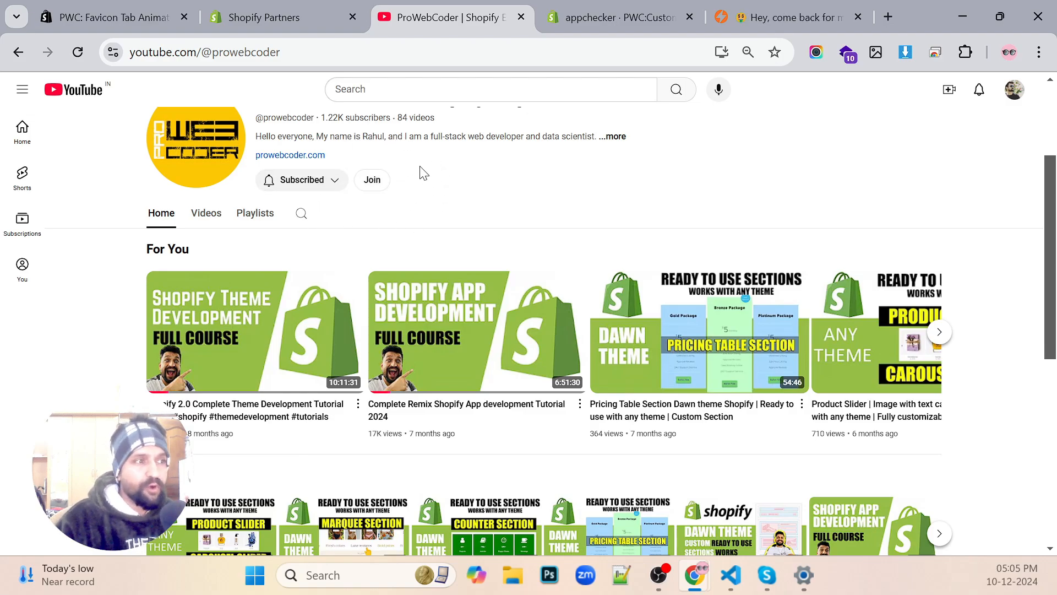
{"action": "mouse_move", "coordinate": [355, 216]}
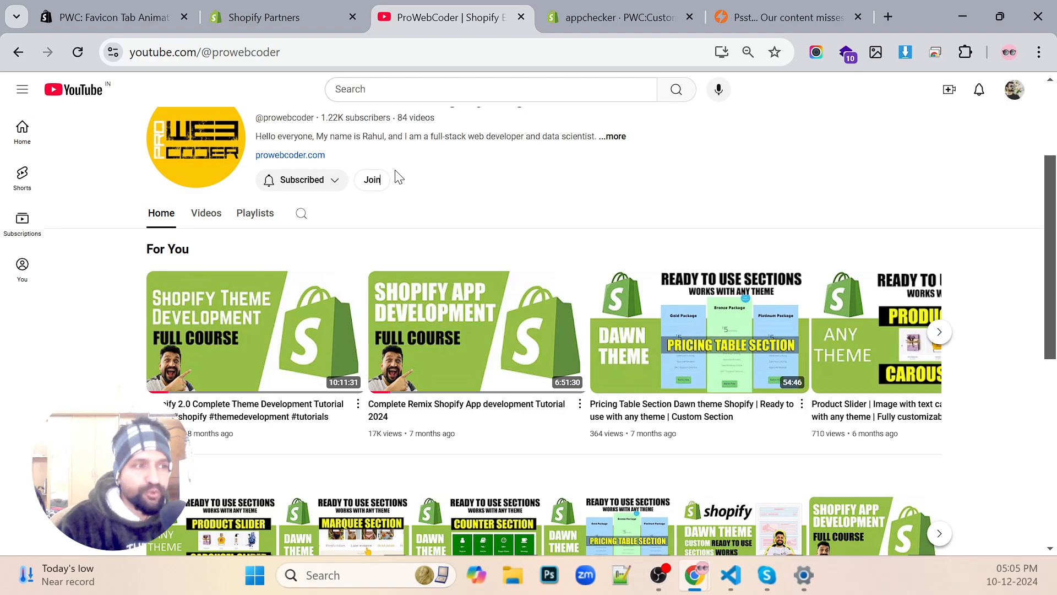
{"action": "mouse_move", "coordinate": [378, 180]}
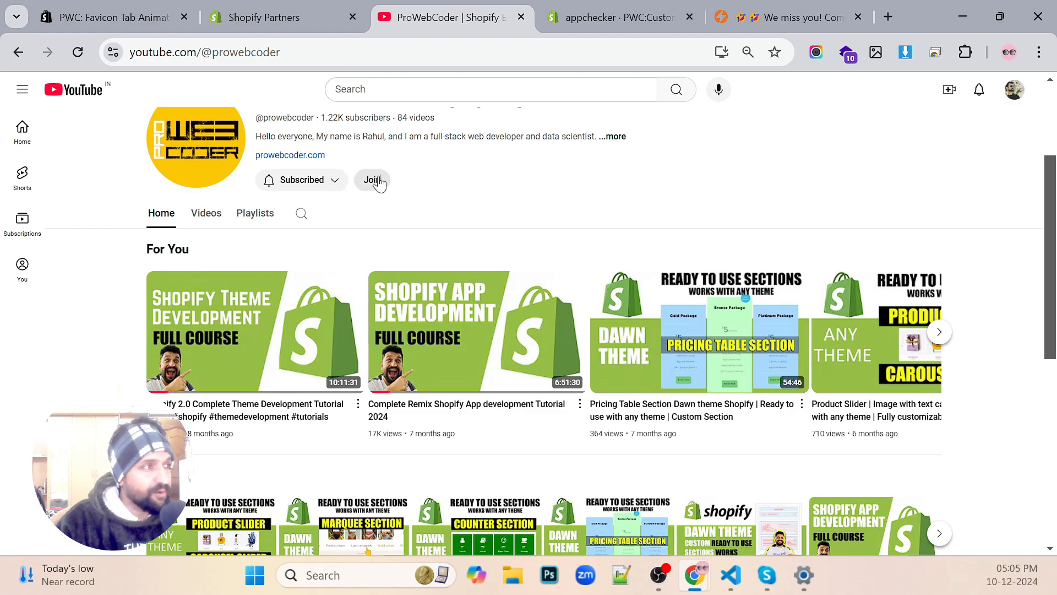
{"action": "mouse_move", "coordinate": [439, 177]}
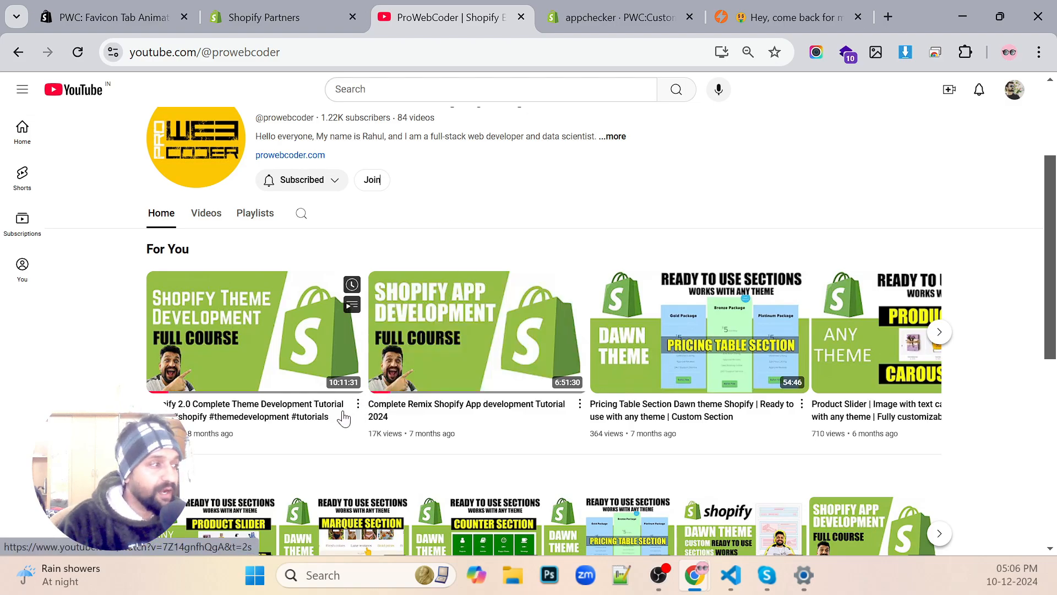
{"action": "mouse_move", "coordinate": [458, 408]}
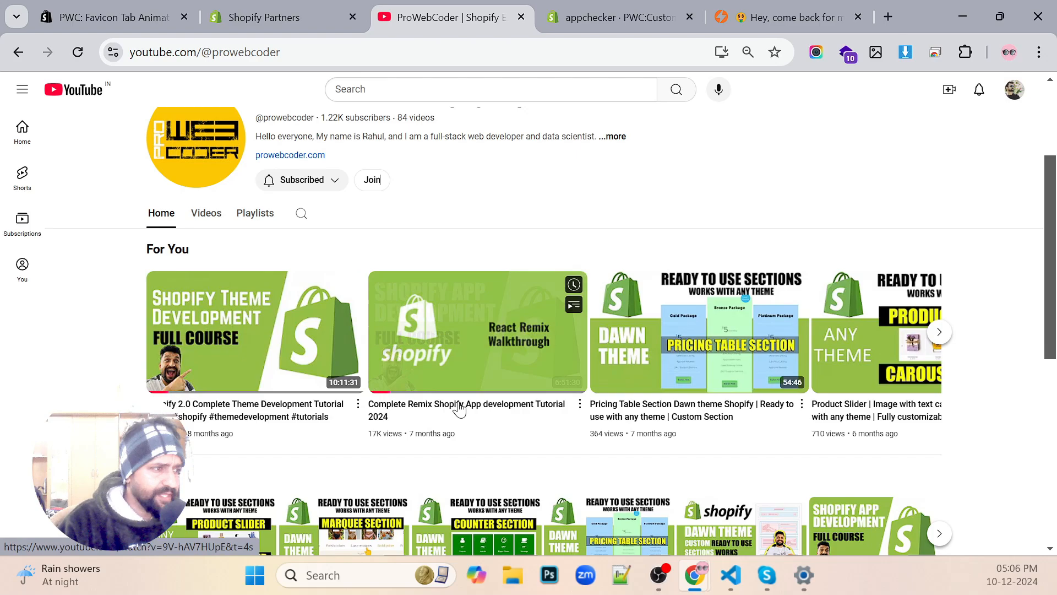
{"action": "mouse_move", "coordinate": [458, 405]}
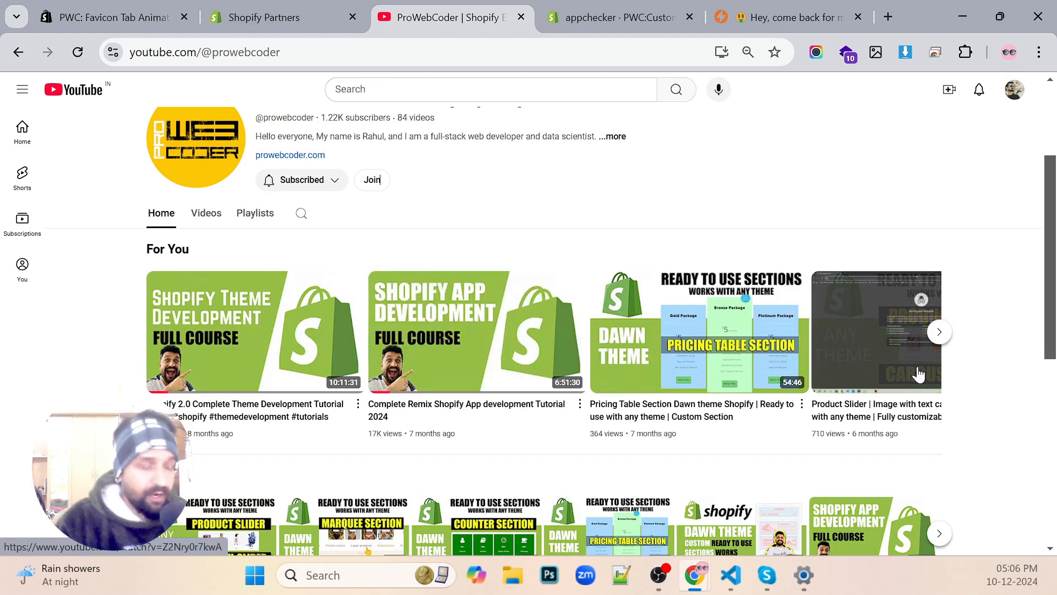
{"action": "mouse_move", "coordinate": [914, 243]}
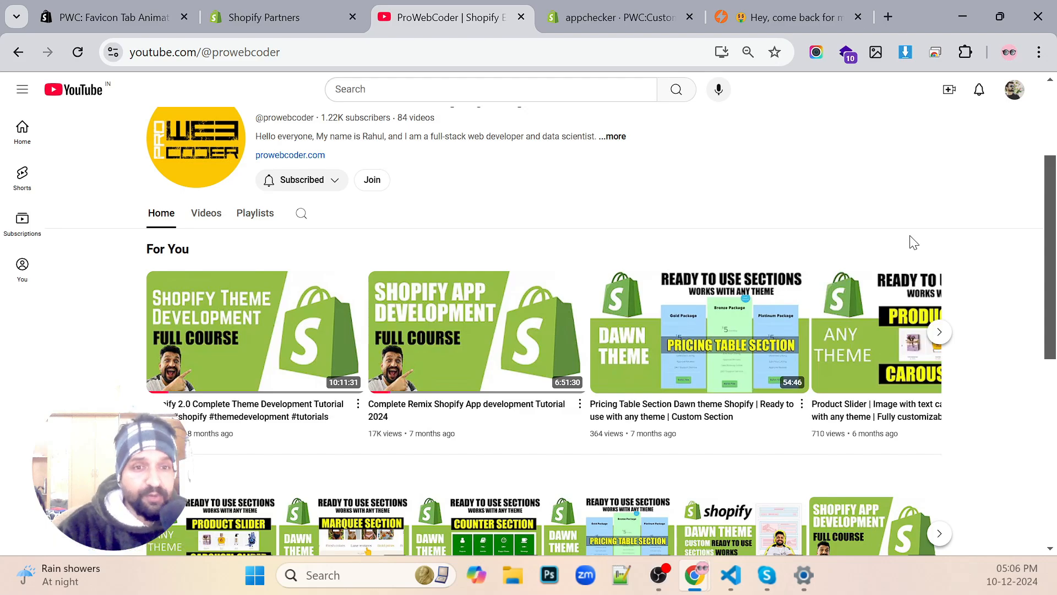
{"action": "mouse_move", "coordinate": [914, 216]}
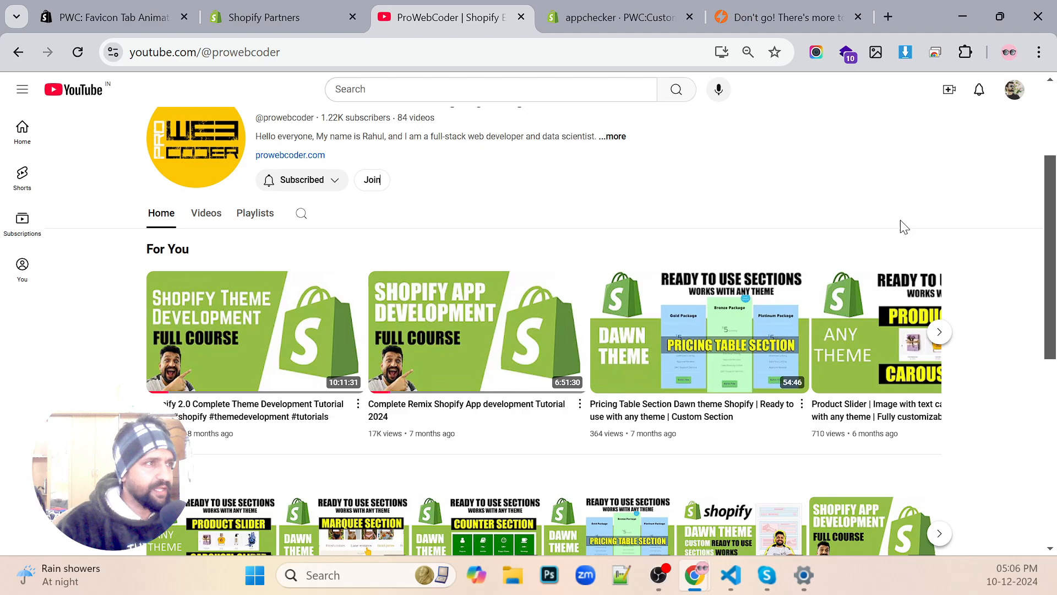
{"action": "mouse_move", "coordinate": [828, 224]}
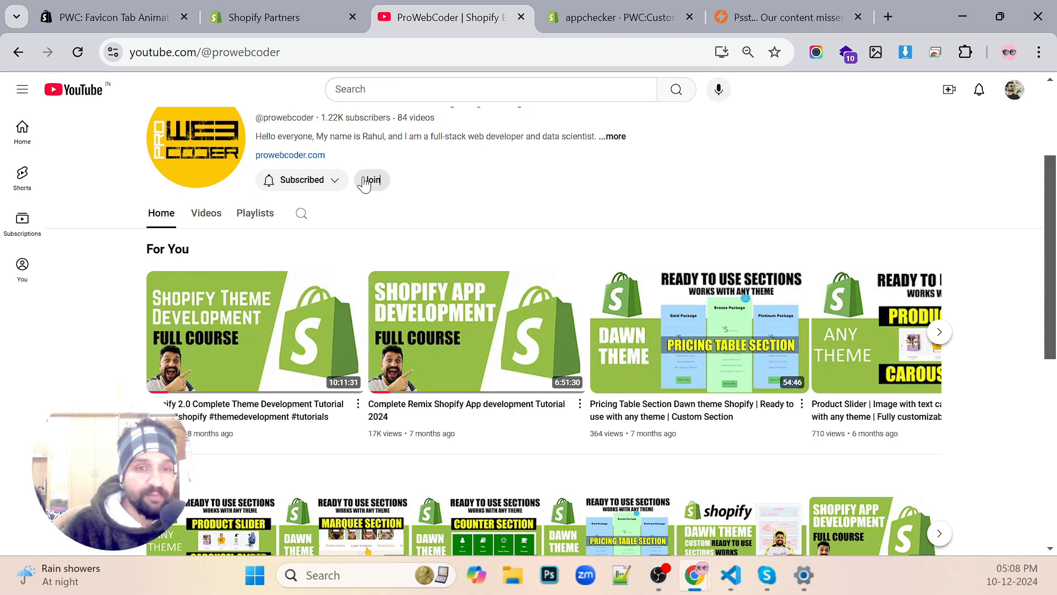
{"action": "mouse_move", "coordinate": [430, 263]}
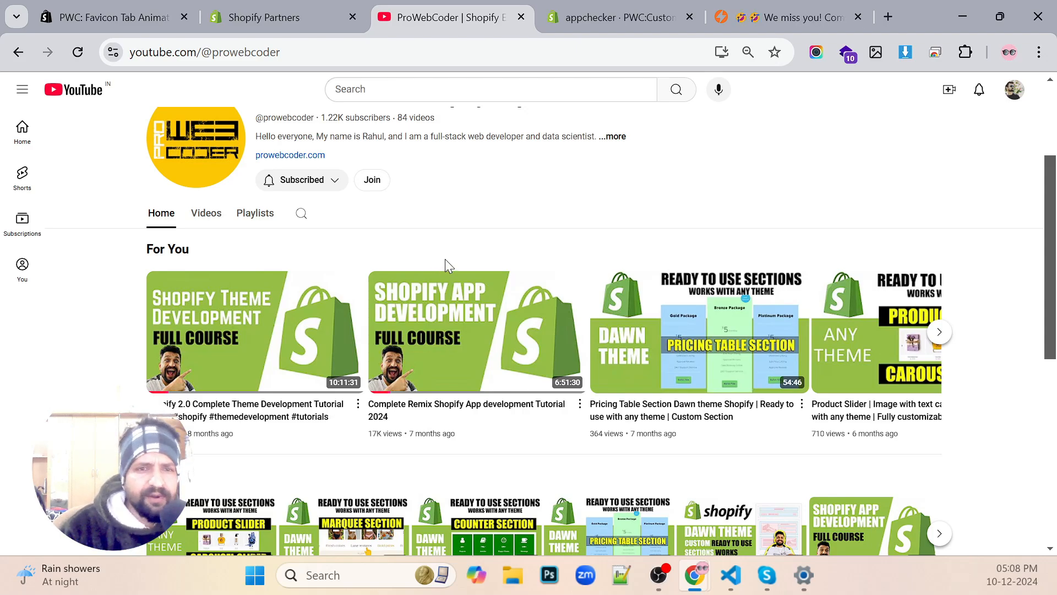
{"action": "mouse_move", "coordinate": [464, 248]}
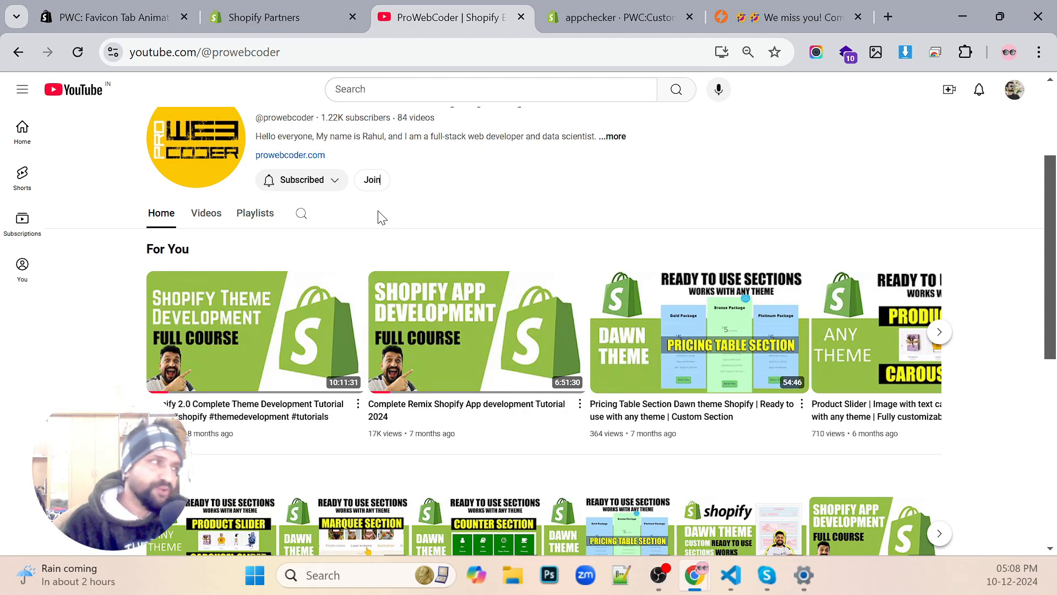
{"action": "mouse_move", "coordinate": [632, 271]}
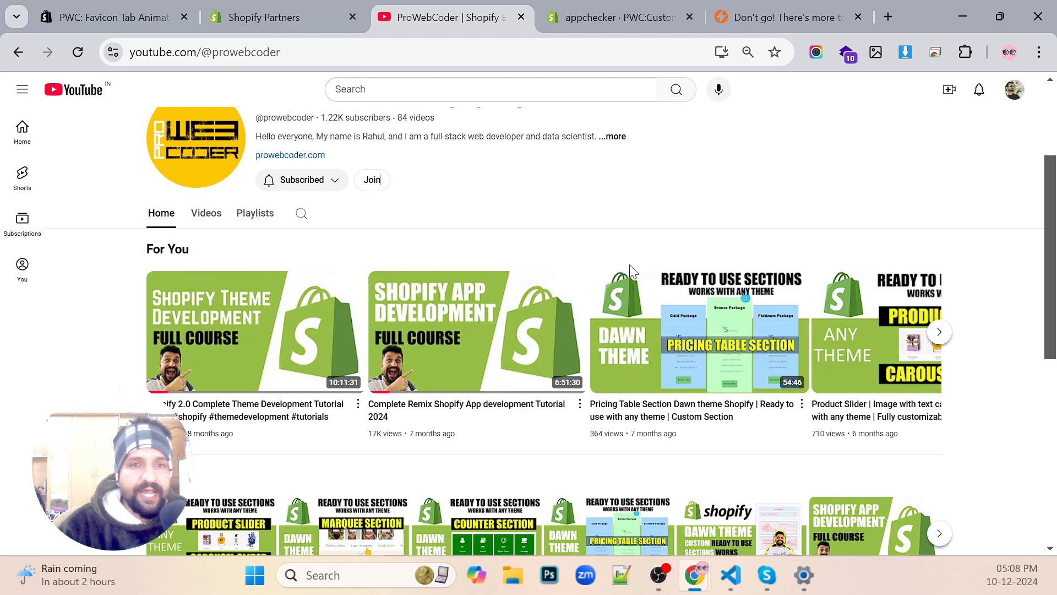